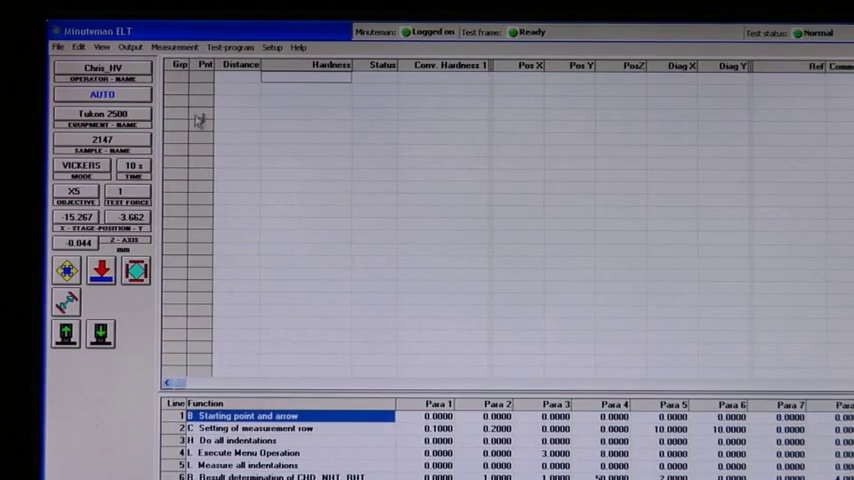
Step: Start the automatic test sequence setup via AUTO and enter sample name '12'
{"action": "left_click", "coordinate": [100, 94]}
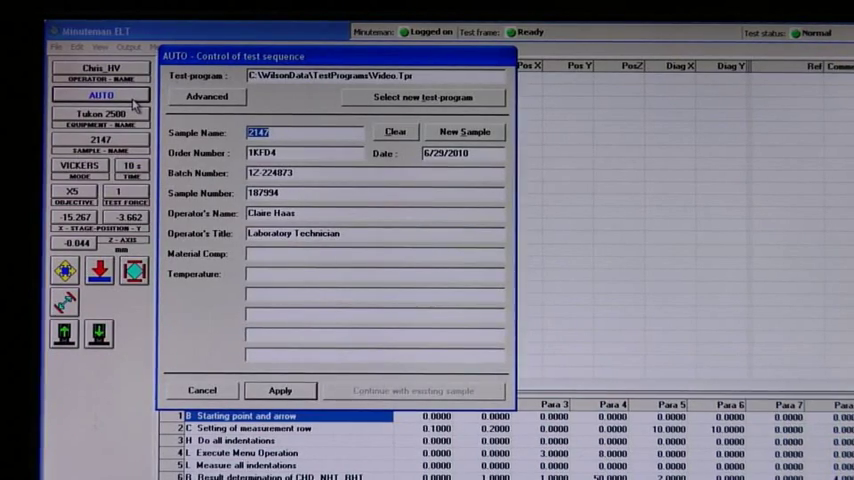
{"action": "type", "text": "12"}
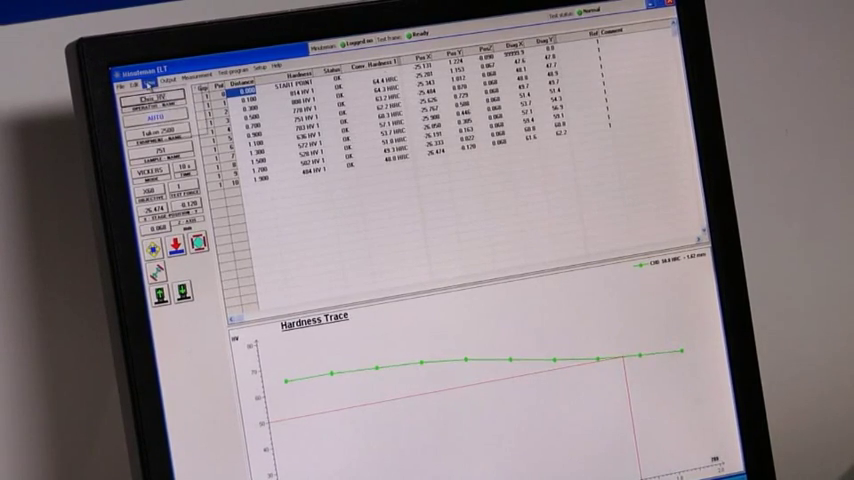
Step: Bring up the File menu over the finished results table and hardness trace
{"action": "left_click", "coordinate": [158, 76]}
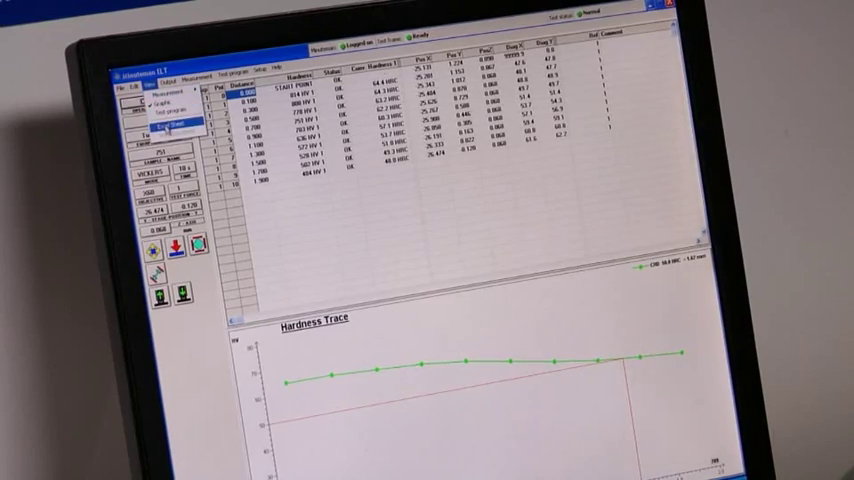